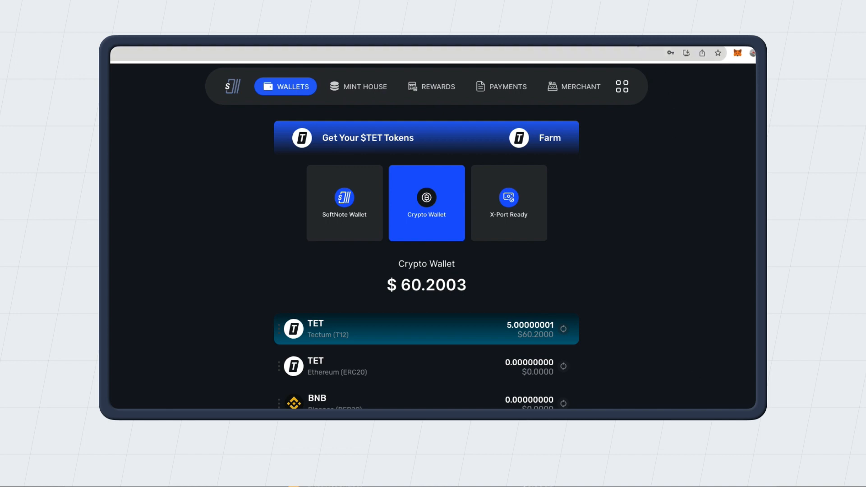
Step: Bring up the account menu from the grid icon on the navigation bar
click(621, 86)
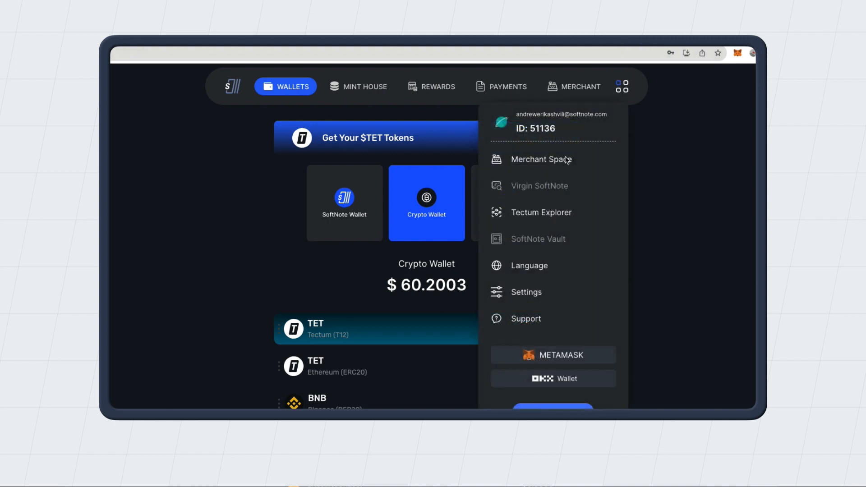
mouse_move(569, 366)
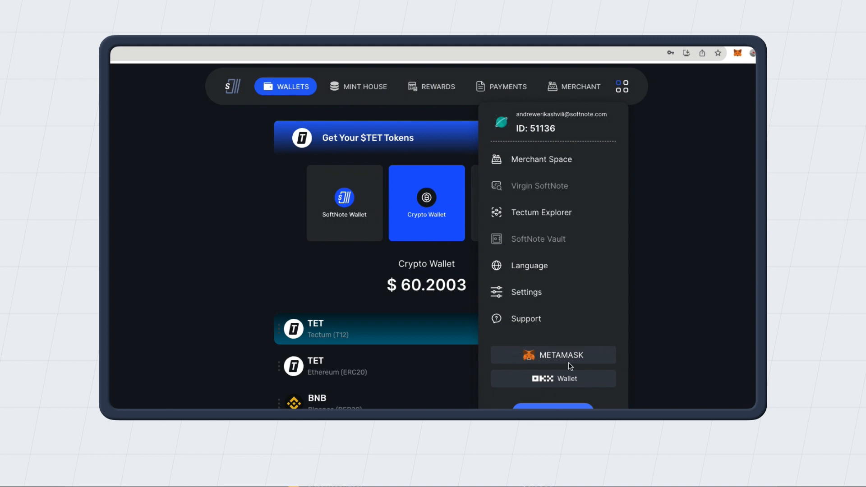
mouse_move(709, 113)
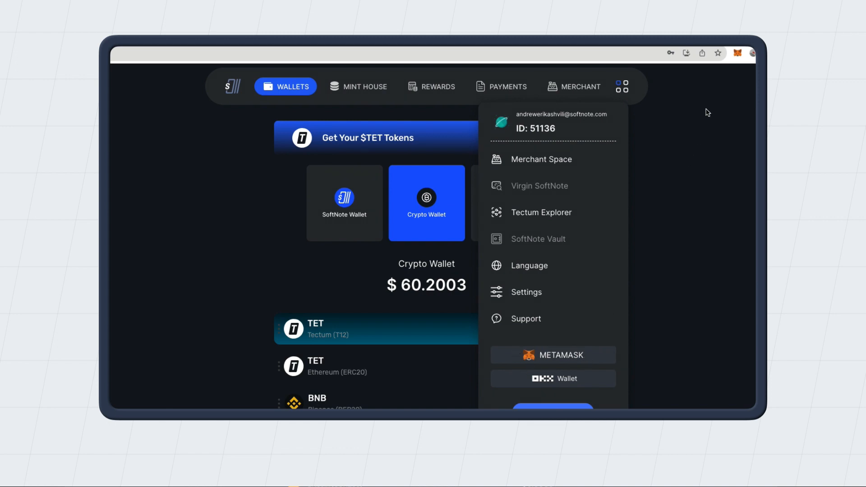
mouse_move(737, 54)
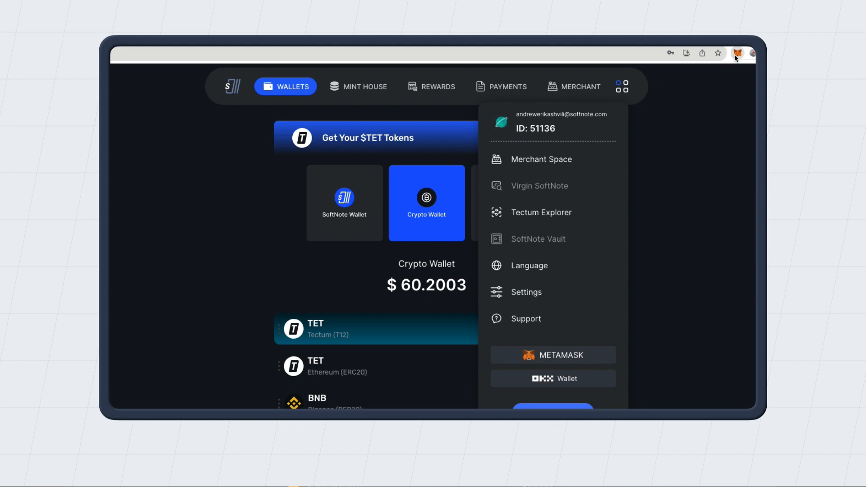
click(738, 52)
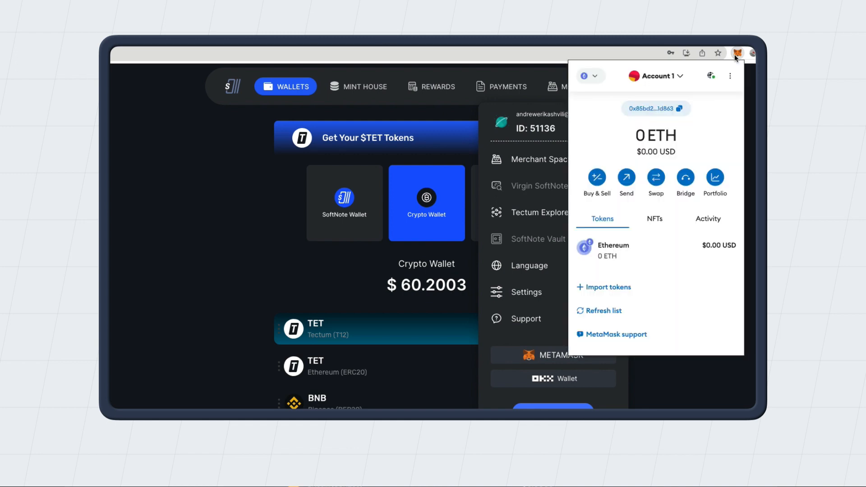
mouse_move(611, 107)
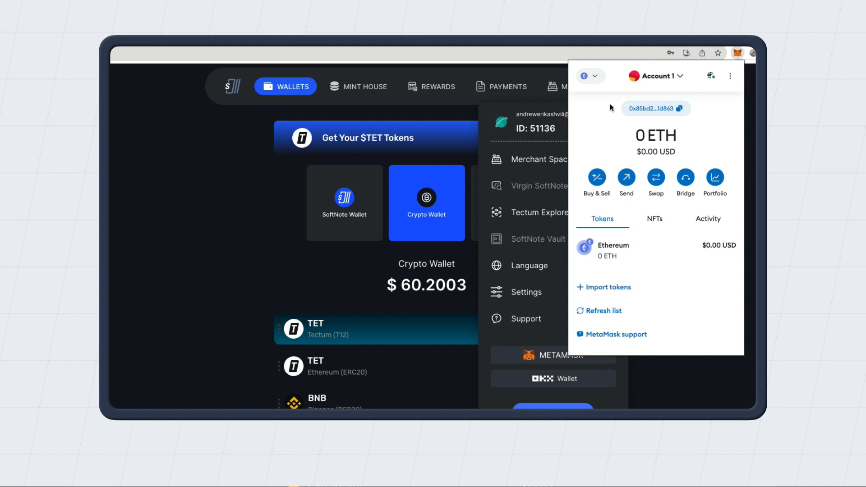
mouse_move(742, 53)
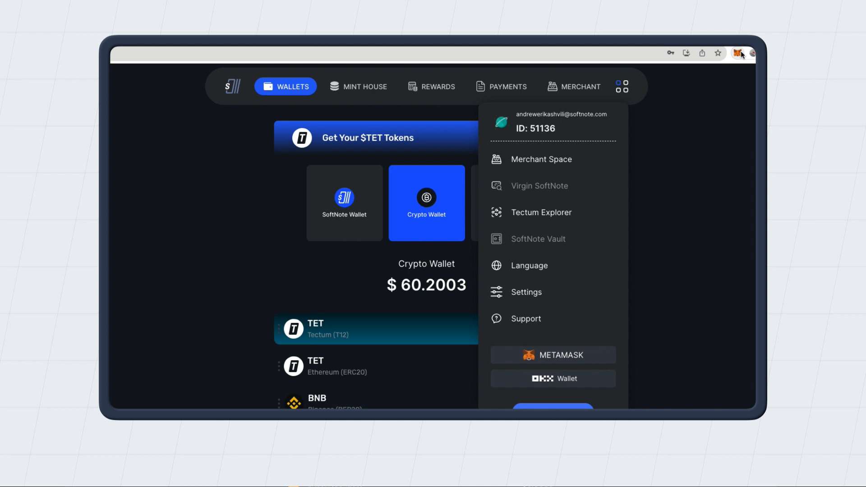
mouse_move(543, 285)
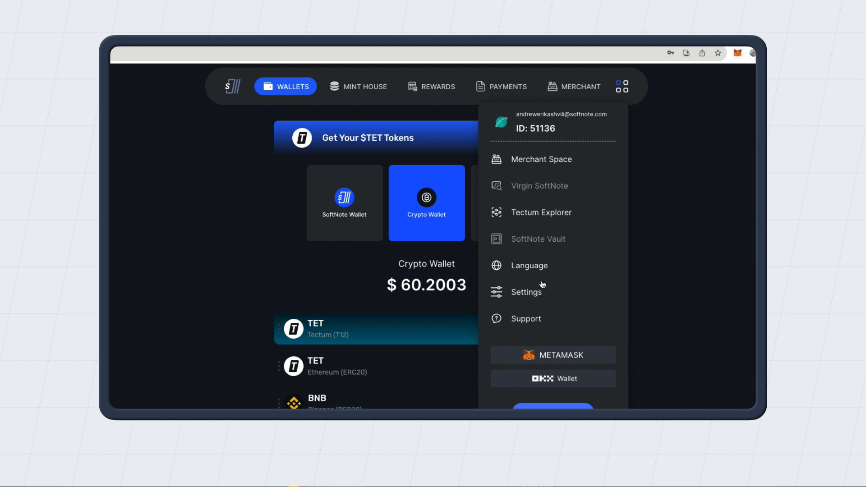
Step: Unlock the Private Key page by entering the account password and revealing the key
click(527, 292)
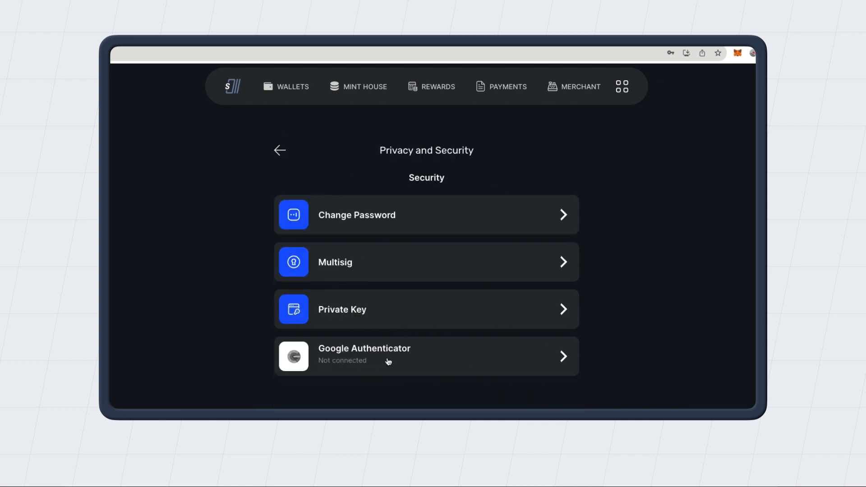
click(427, 309)
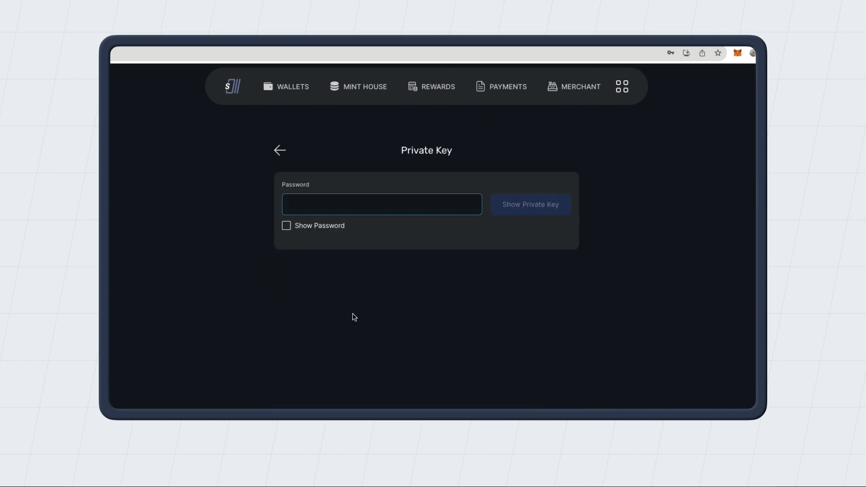
click(381, 204)
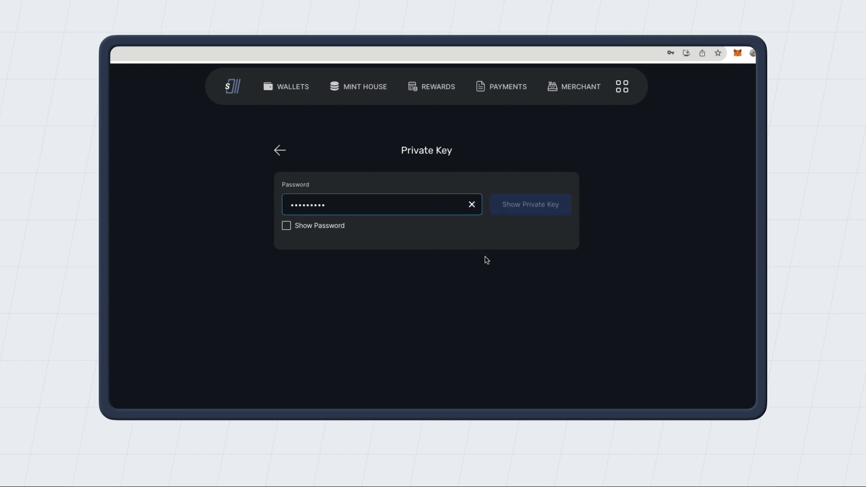
click(530, 205)
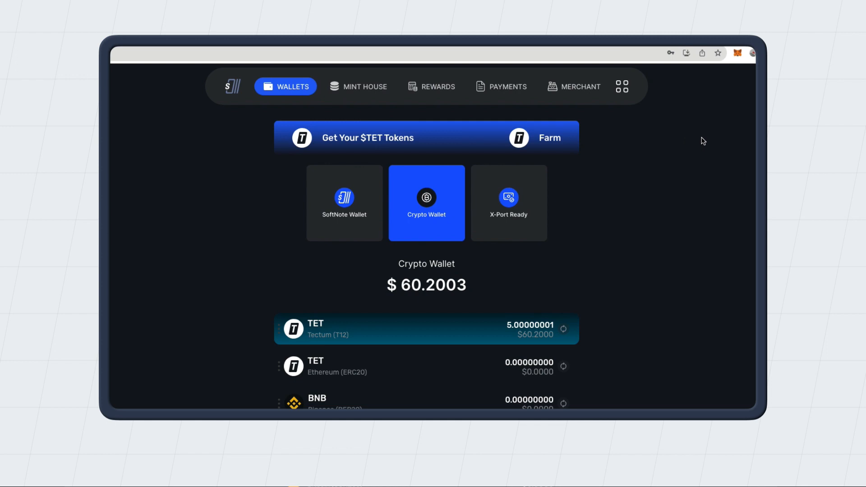
mouse_move(737, 55)
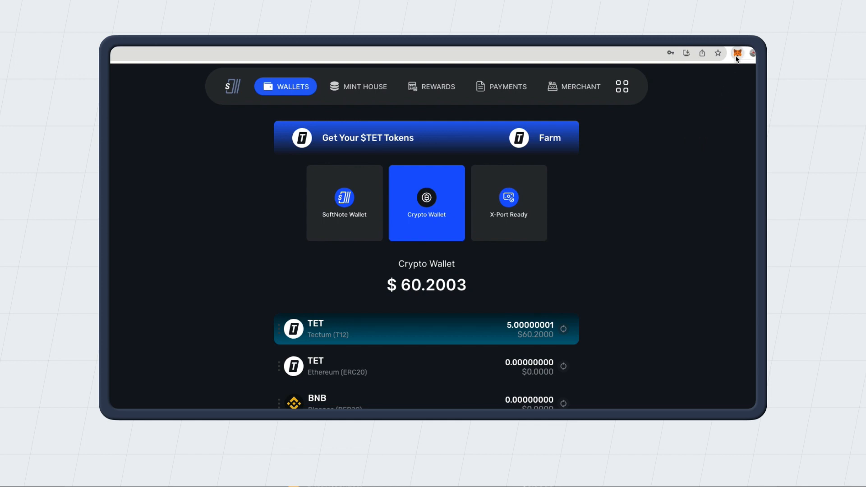
Step: Start adding another account from MetaMask's account list
click(737, 53)
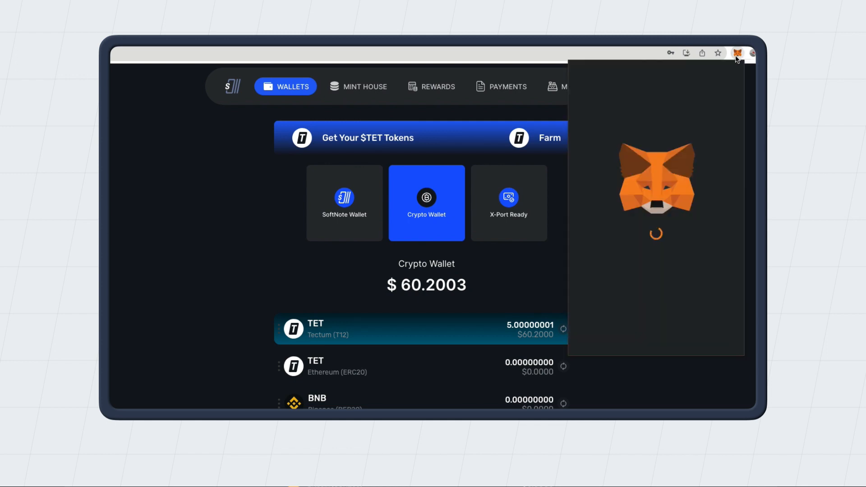
click(737, 54)
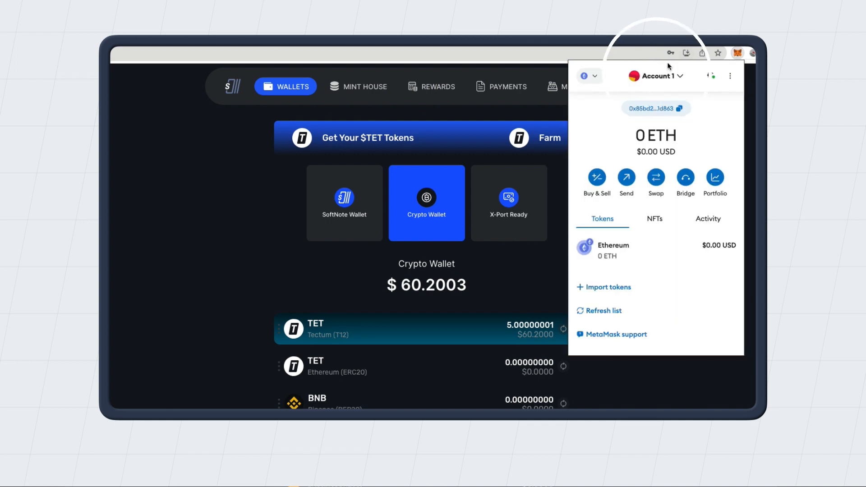
click(657, 76)
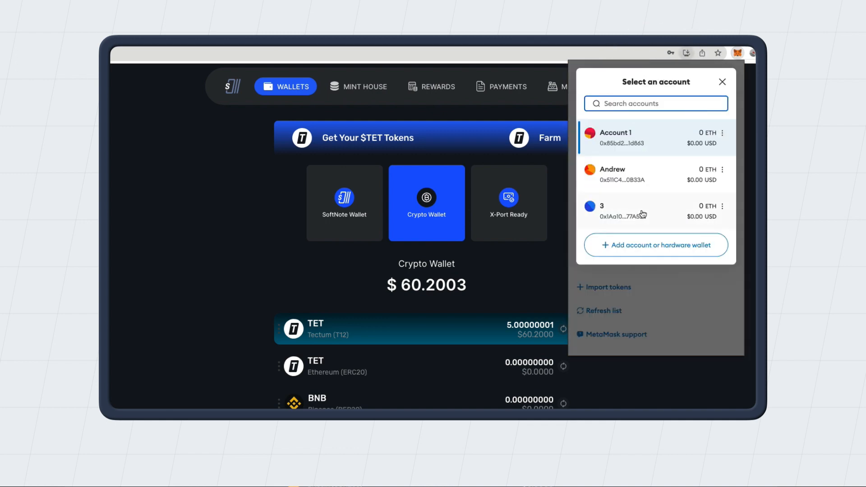
click(656, 246)
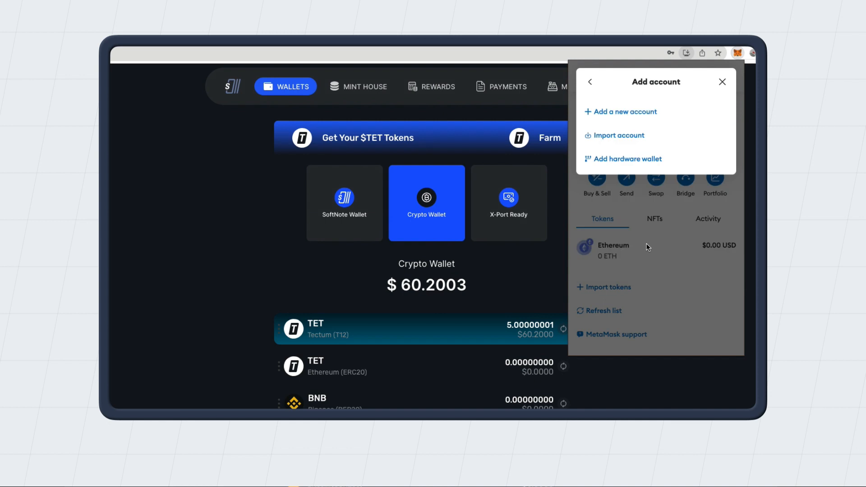
mouse_move(621, 148)
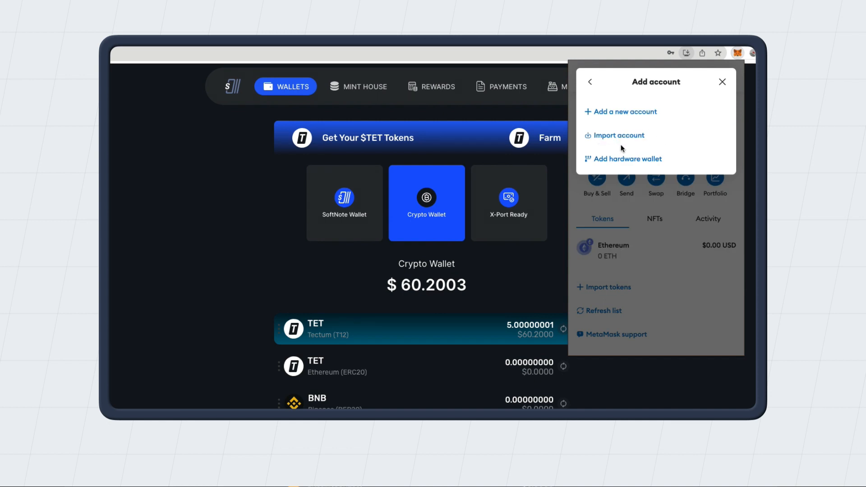
Step: Import the pasted SoftNote private key as new Account 4
click(619, 136)
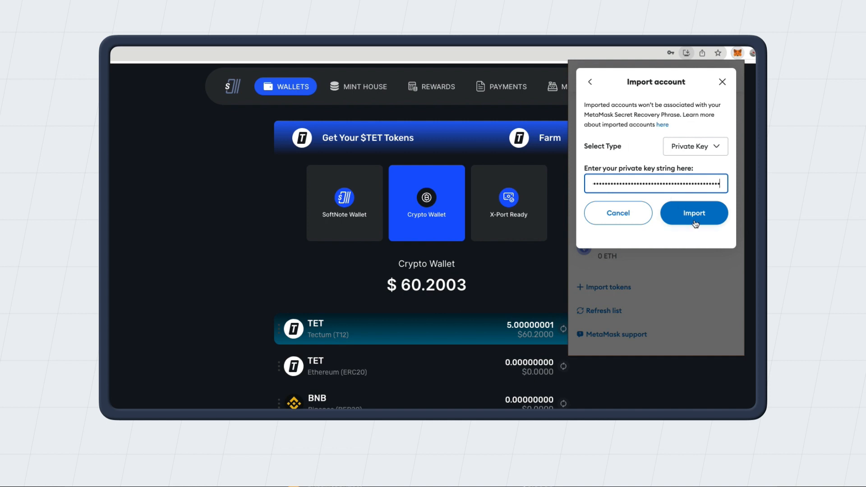
click(693, 213)
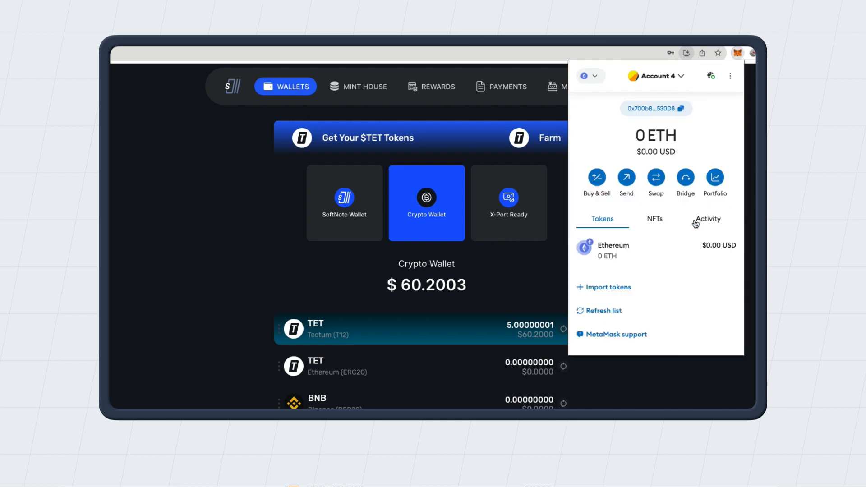
mouse_move(743, 59)
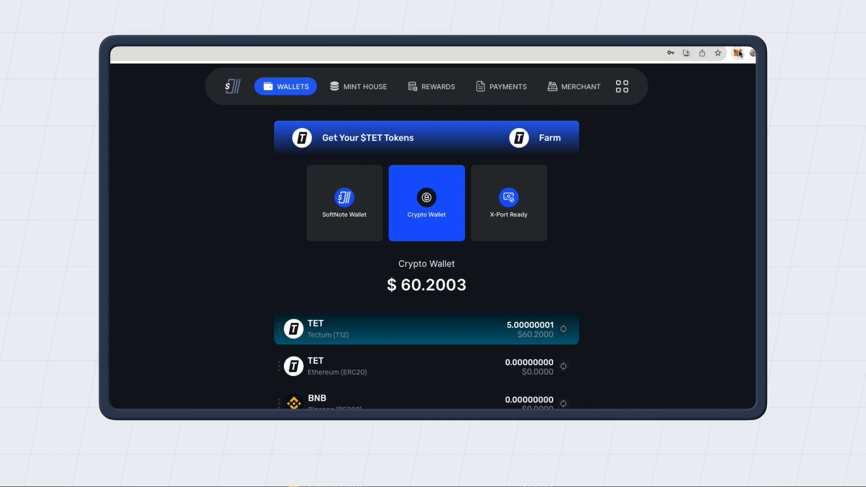
Step: Link the site with MetaMask and approve switching from Ethereum Mainnet to Tectum
click(622, 87)
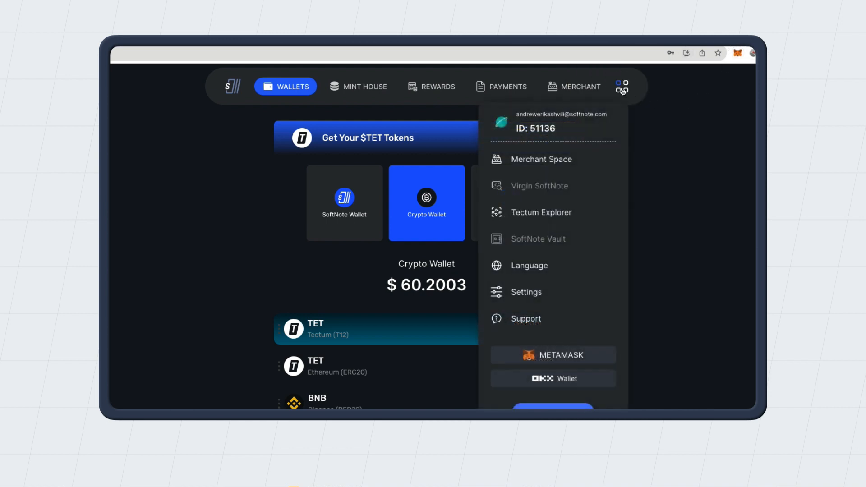
mouse_move(563, 359)
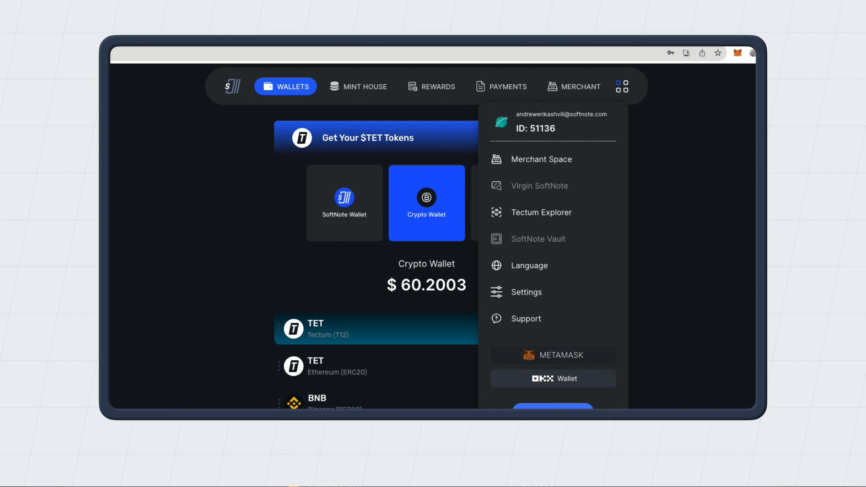
click(552, 379)
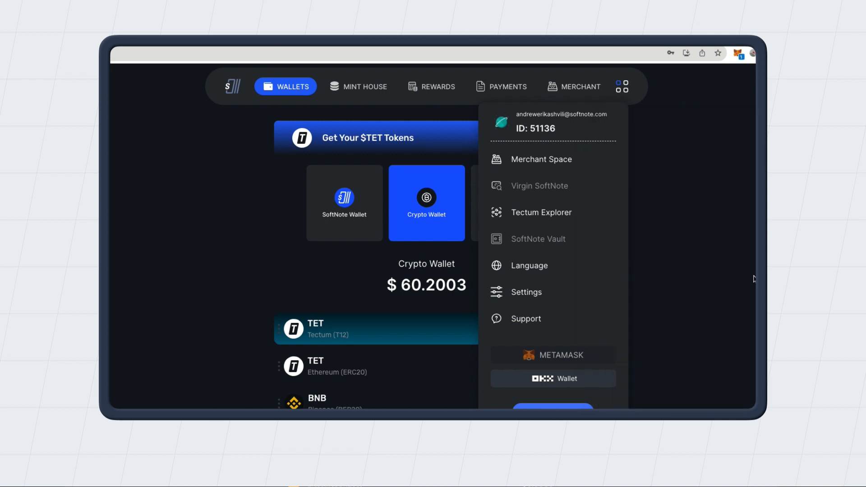
mouse_move(754, 279)
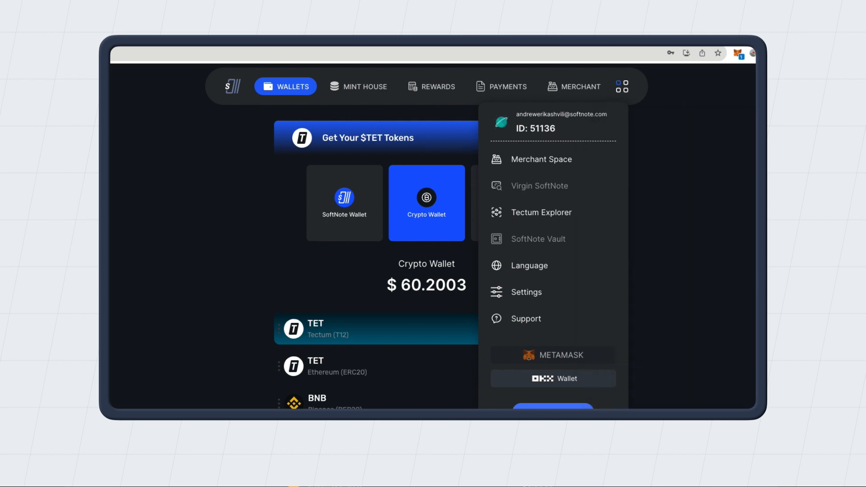
click(553, 355)
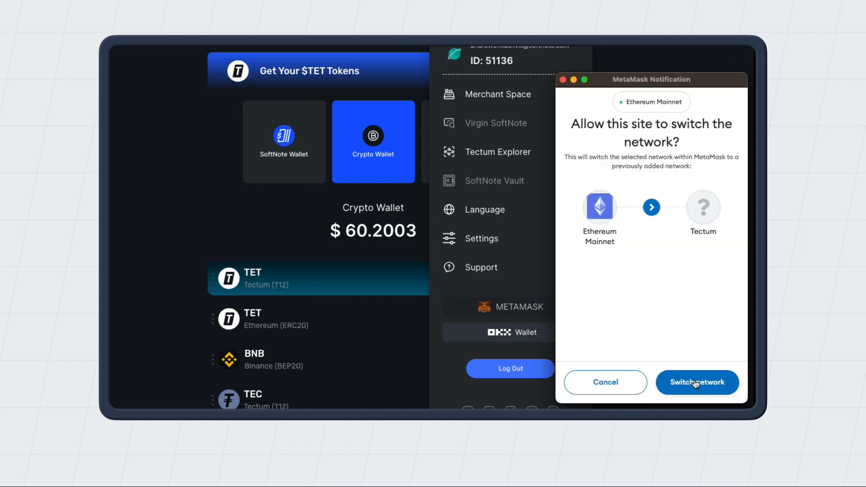
click(698, 383)
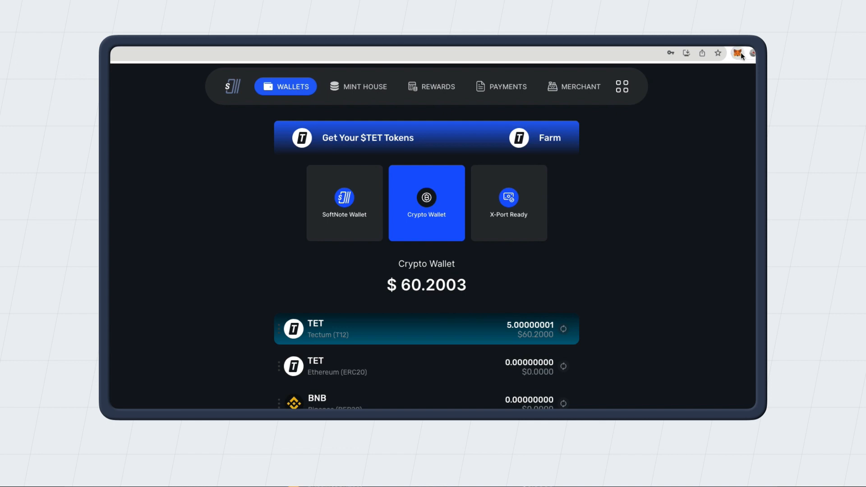
Step: Connect Account 4 to wallet.softnote.com so it shows 5 TET on Tectum
click(738, 53)
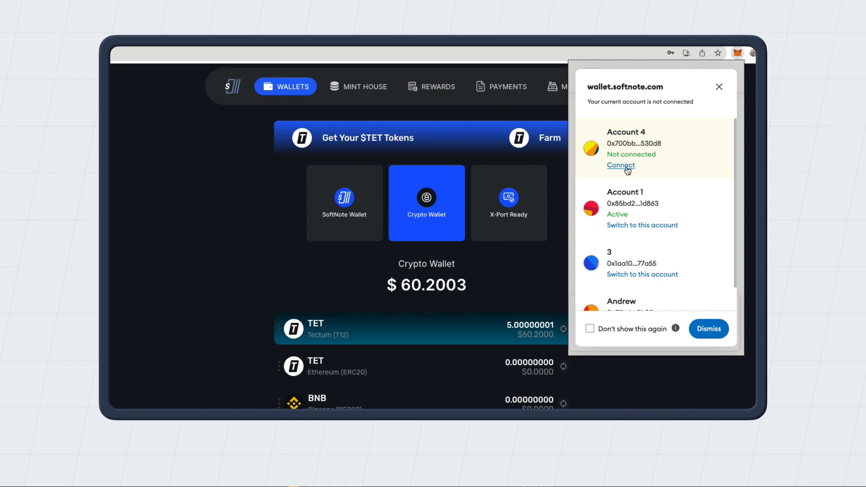
click(621, 165)
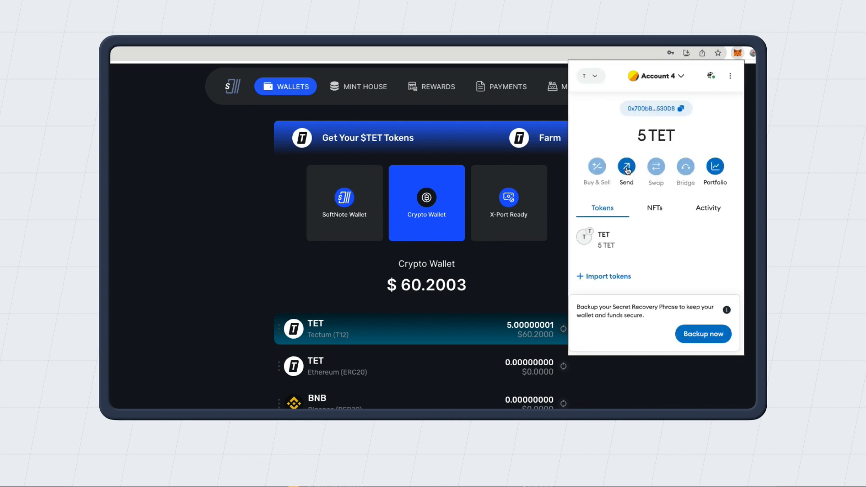